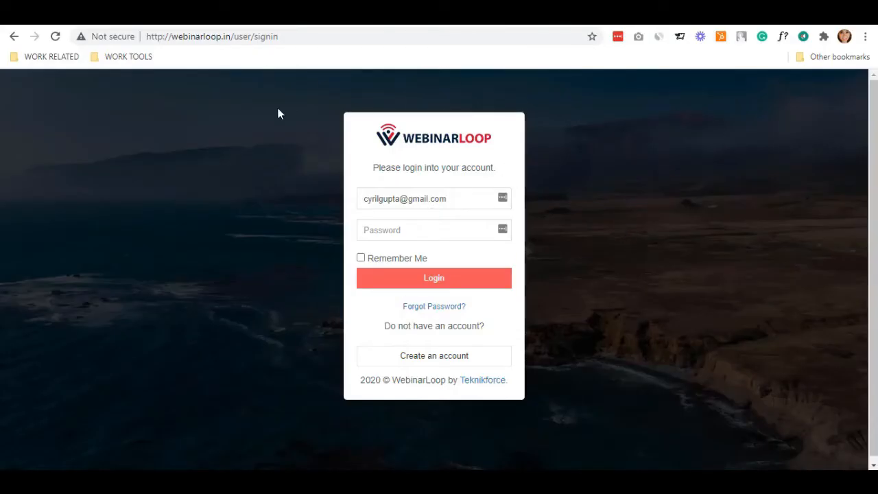
Step: Log in and go to the details page of 'My test webinar'
left_click(434, 278)
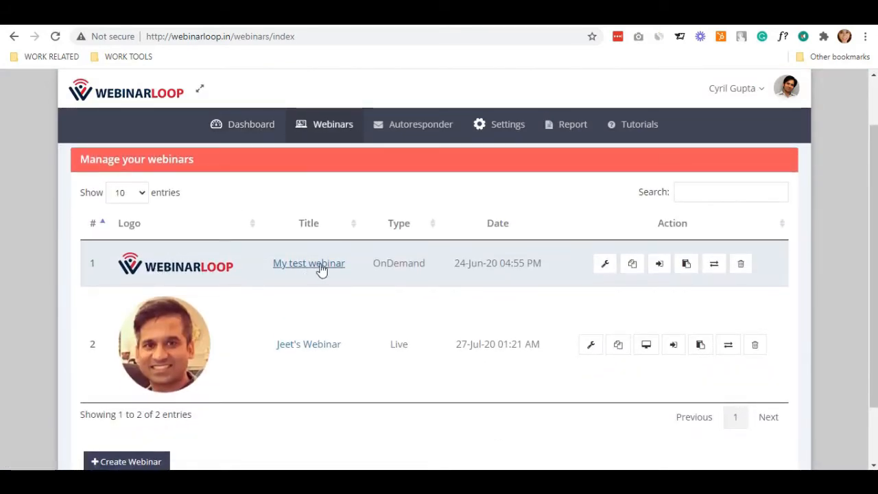
left_click(604, 264)
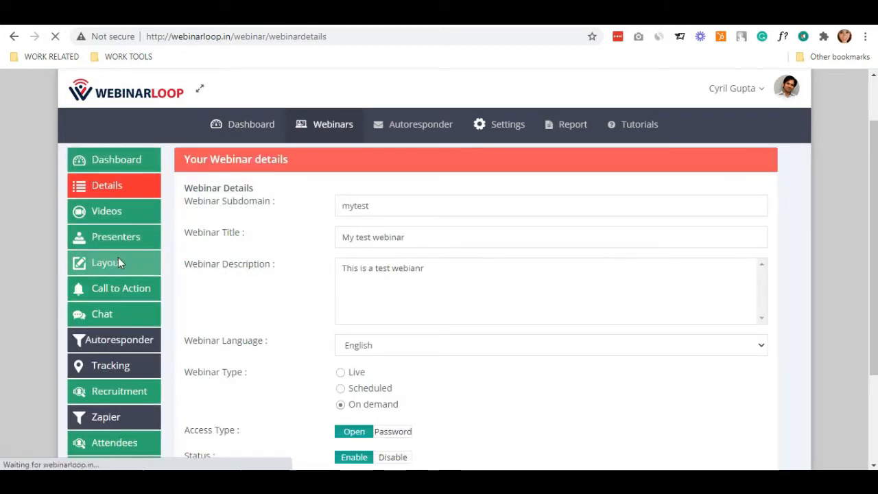
Step: Show the Layout section with registration, player and thank-you page templates
left_click(107, 262)
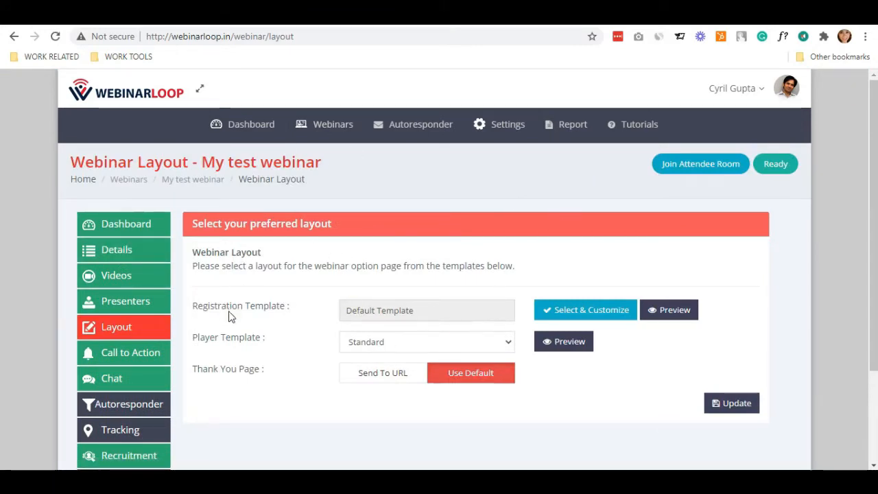
mouse_move(233, 380)
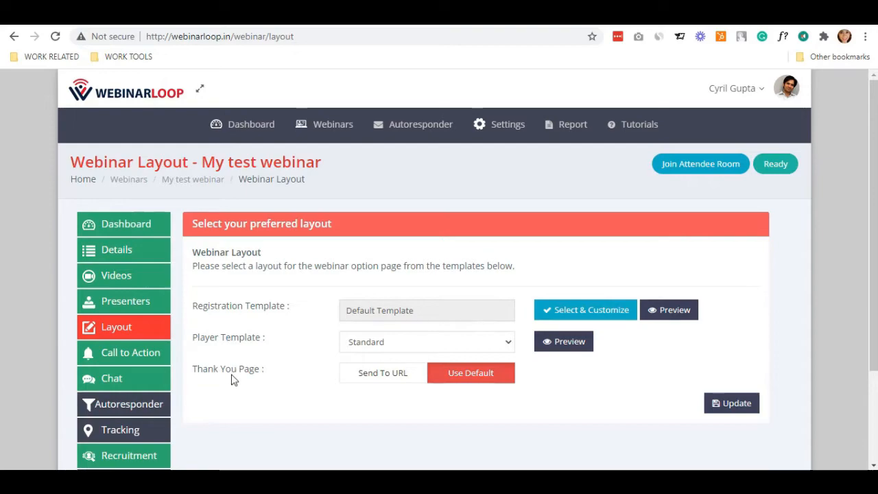
scroll("down", 3)
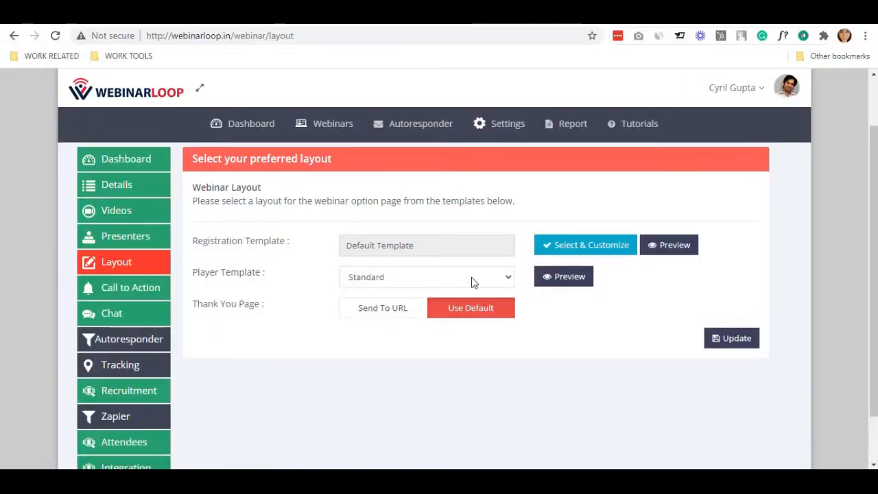
mouse_move(585, 244)
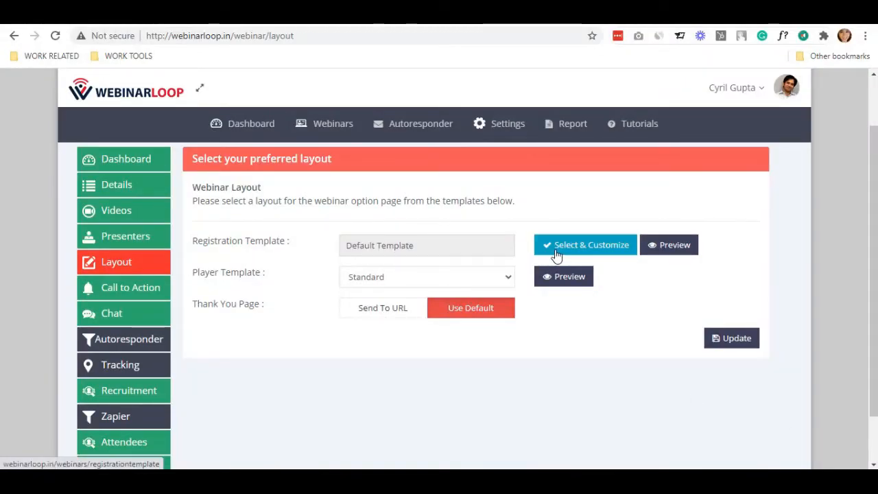
Step: Browse the Select & Customize registration template gallery down to the upload option
left_click(584, 245)
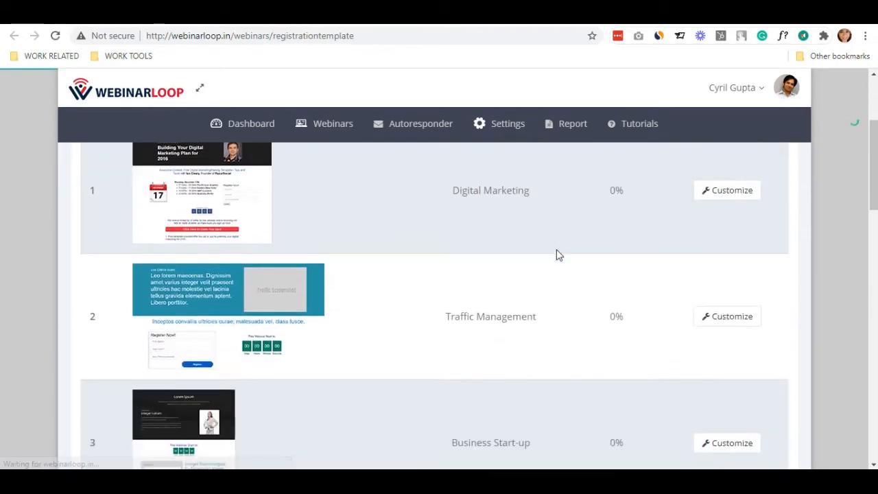
scroll("down", 3)
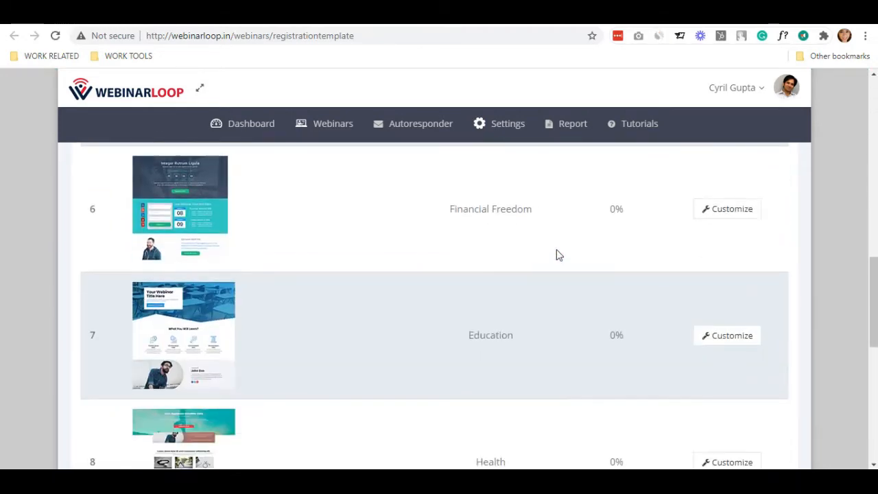
scroll("up", 3)
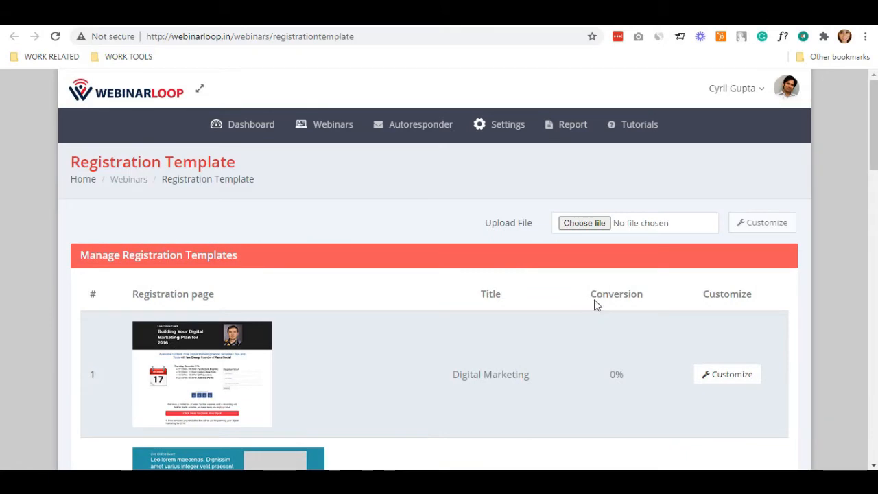
mouse_move(384, 197)
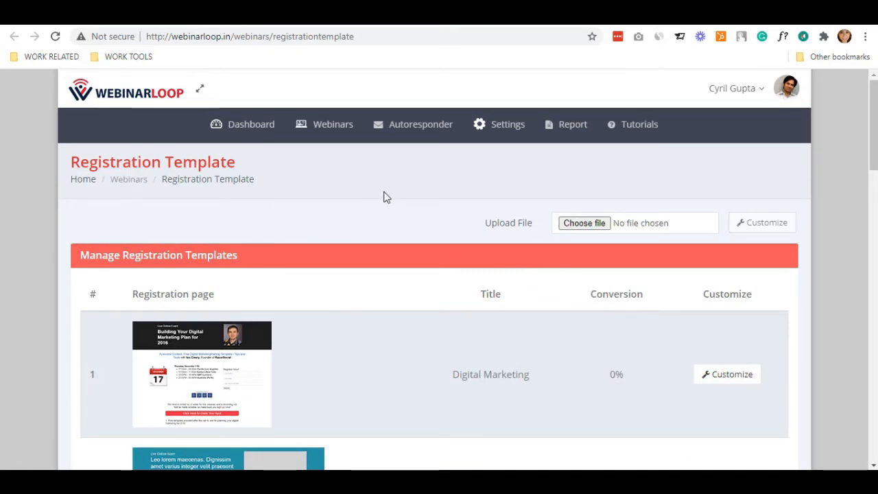
scroll("down", 3)
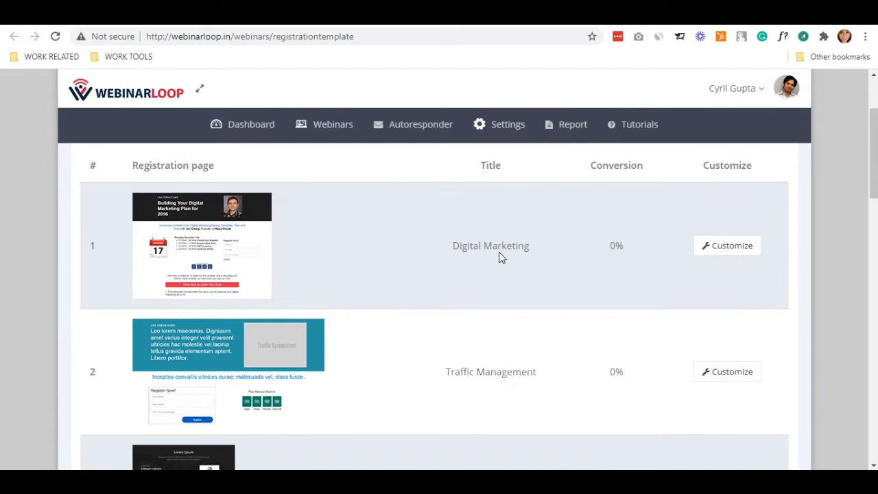
scroll("down", 3)
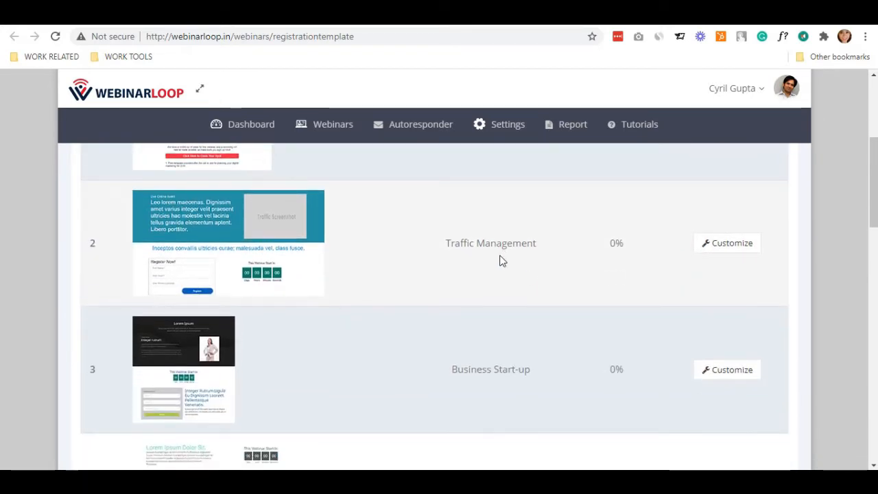
scroll("down", 3)
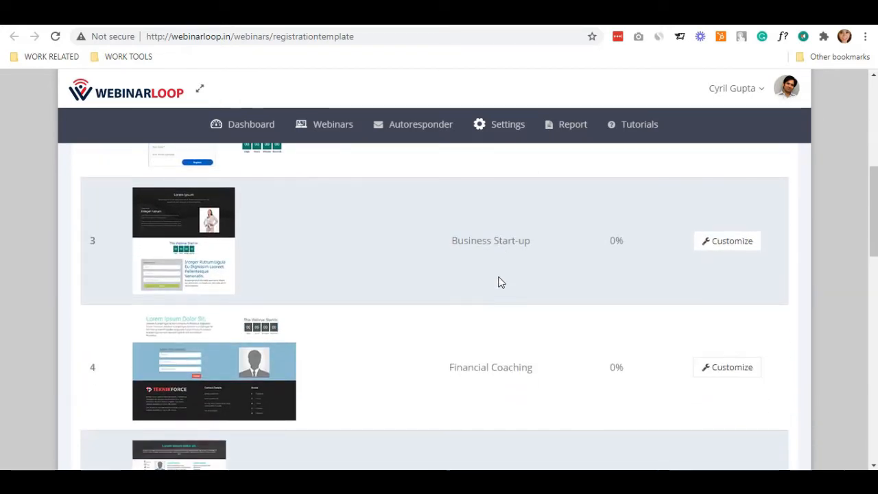
scroll("down", 3)
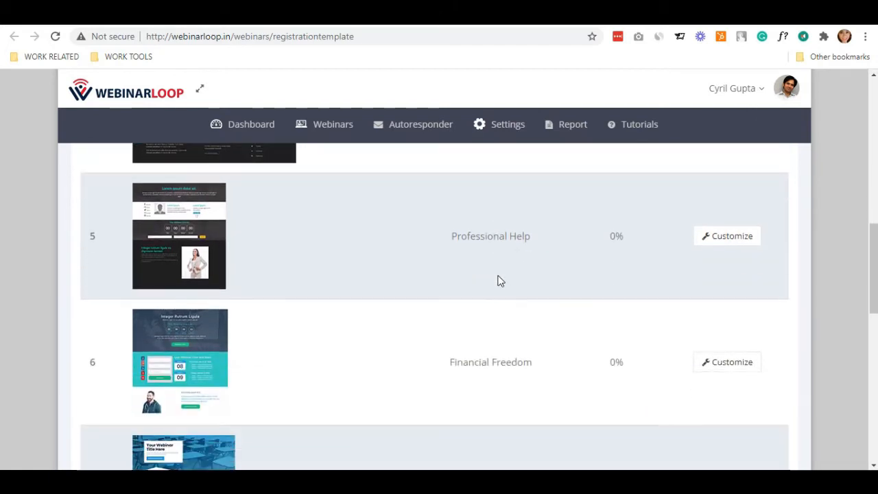
scroll("down", 3)
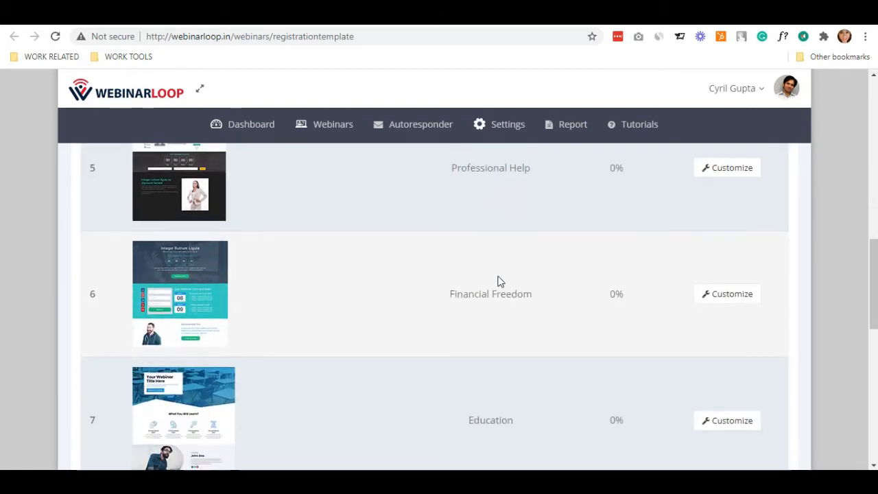
scroll("down", 3)
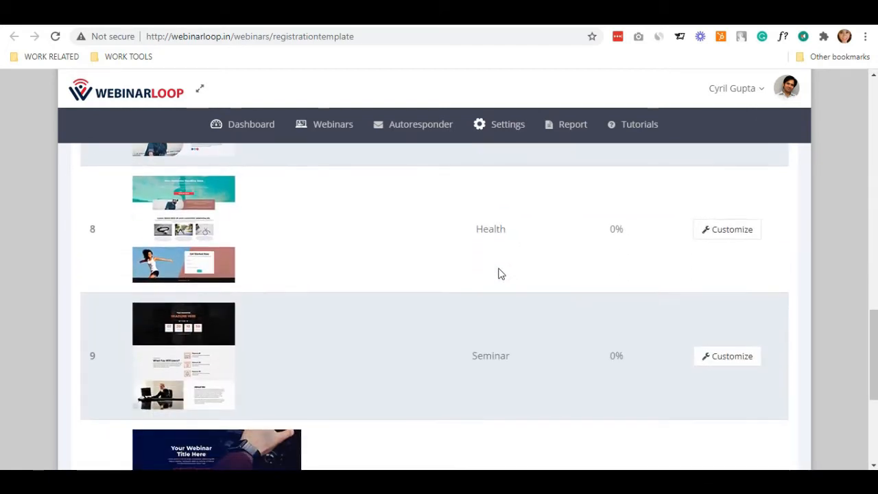
scroll("down", 3)
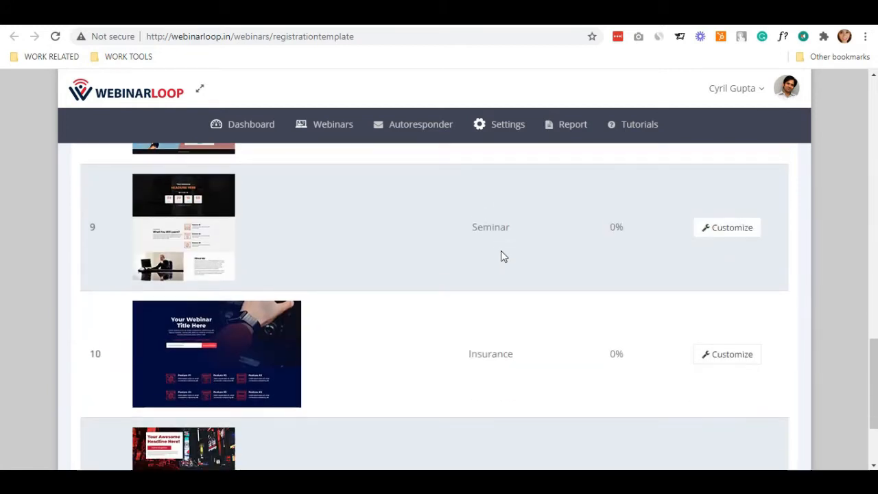
scroll("down", 3)
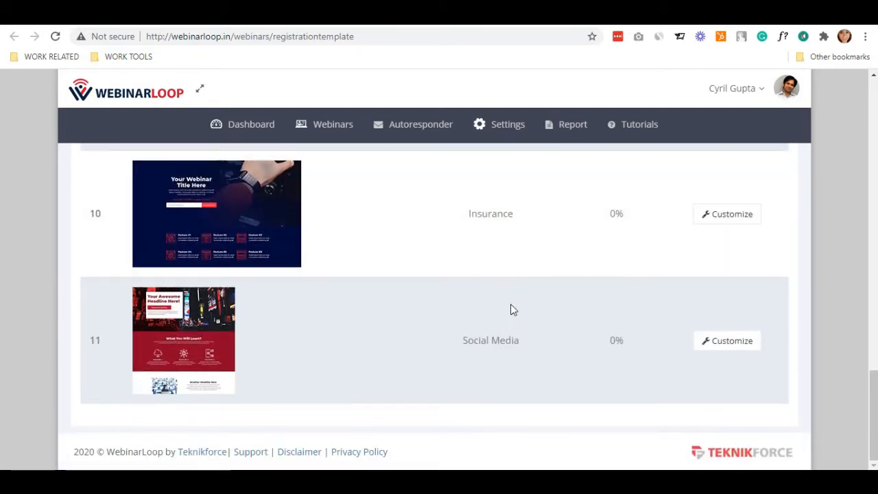
scroll("up", 3)
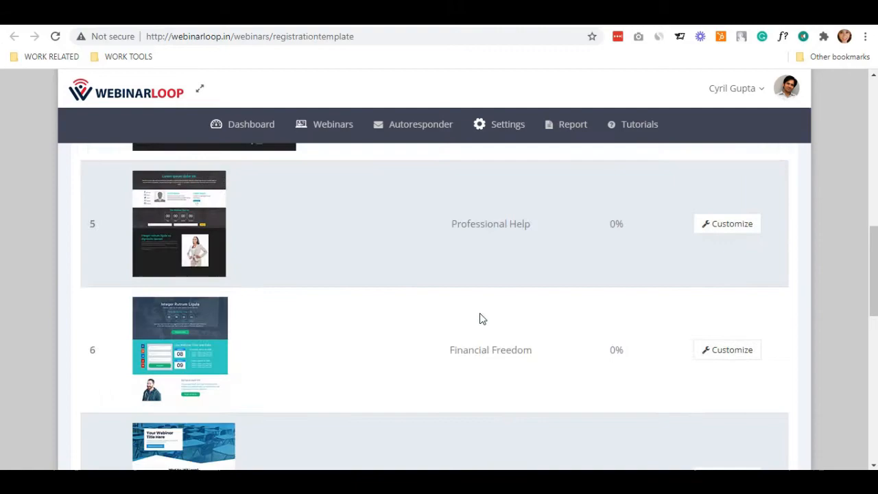
scroll("up", 3)
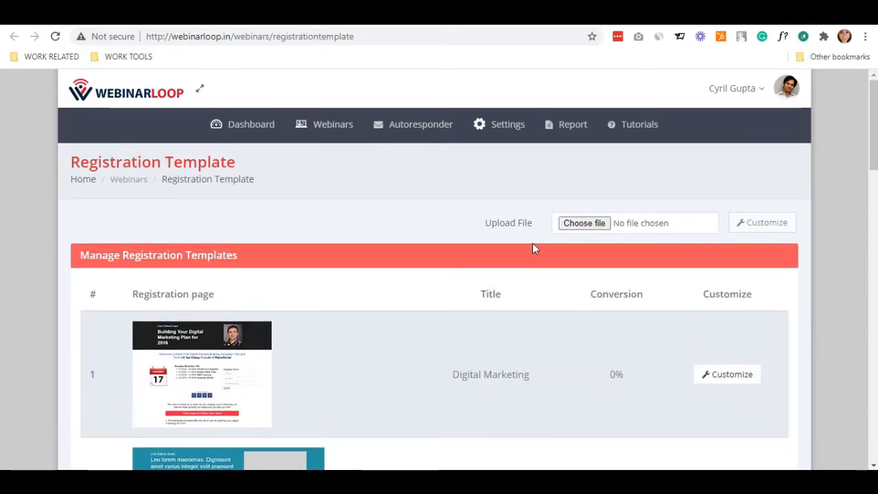
scroll("down", 3)
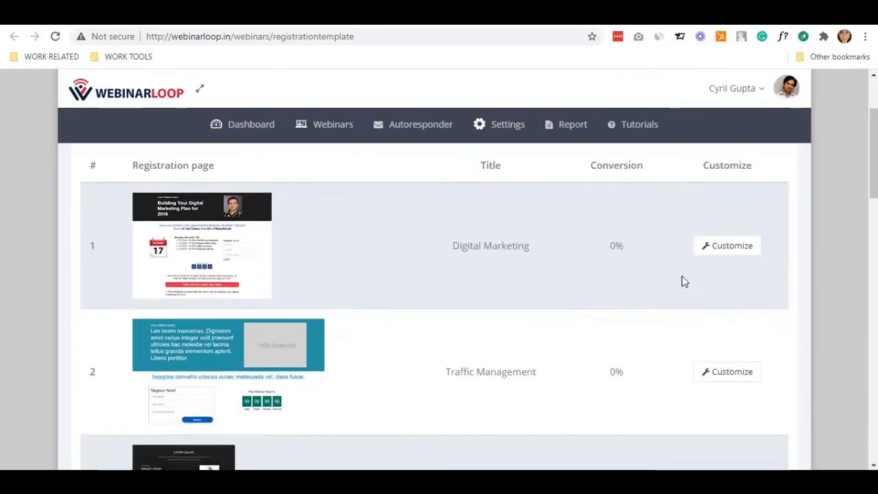
mouse_move(733, 244)
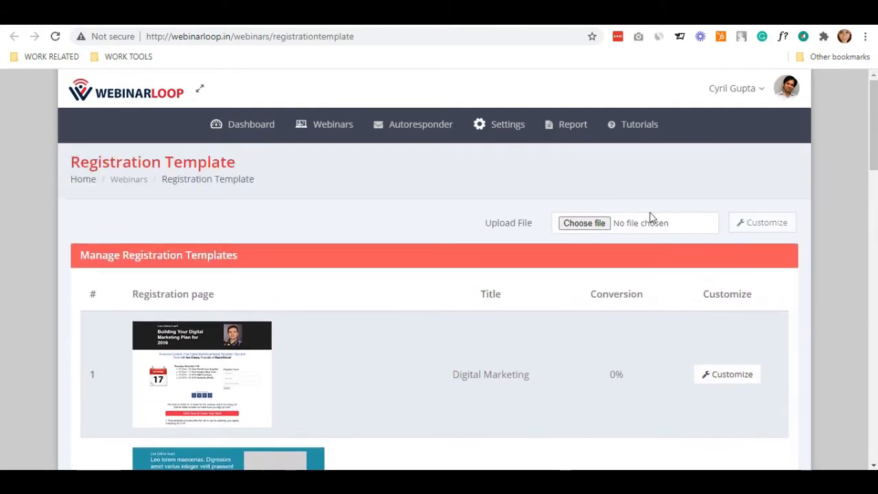
scroll("down", 3)
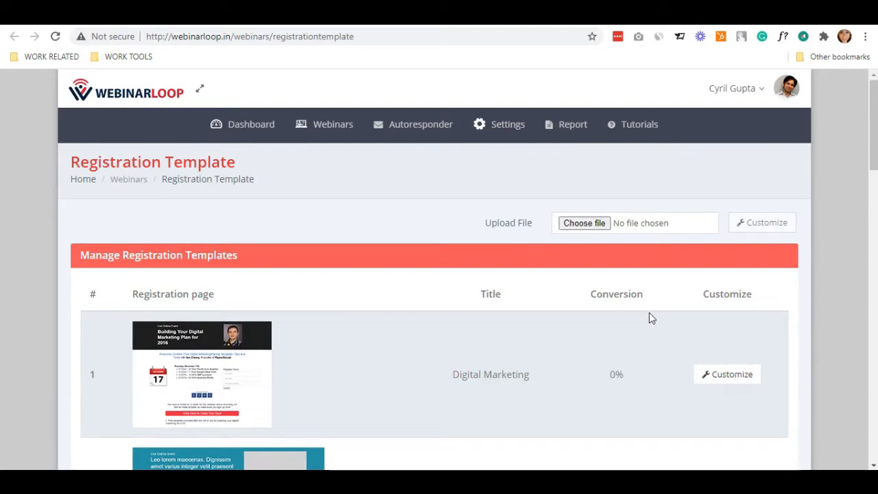
scroll("down", 3)
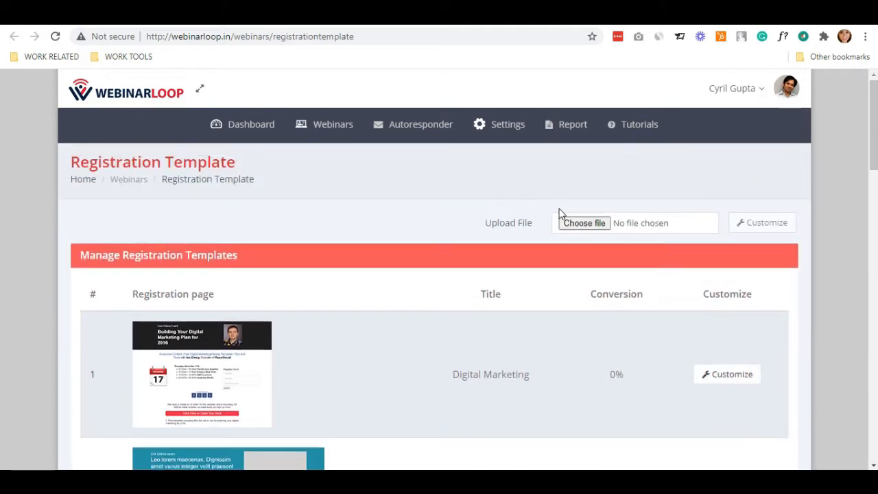
mouse_move(527, 222)
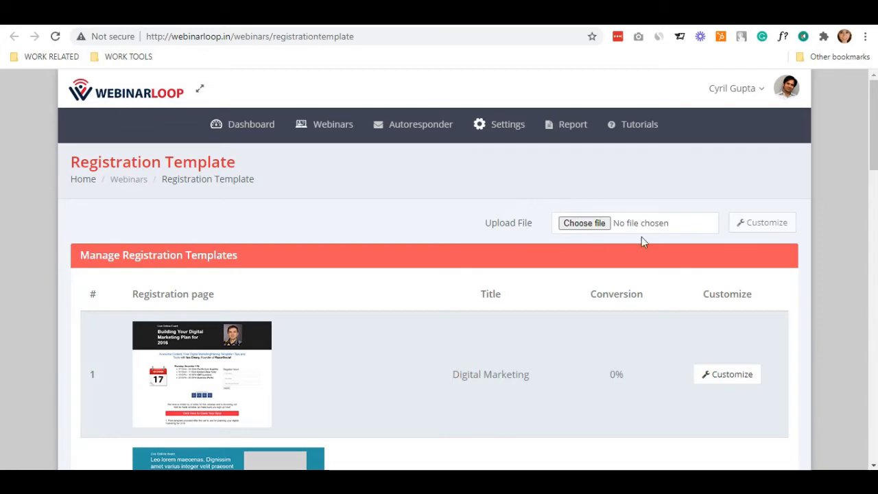
Step: Upload the '01 Education' archive and open it for customizing in the page editor
left_click(584, 222)
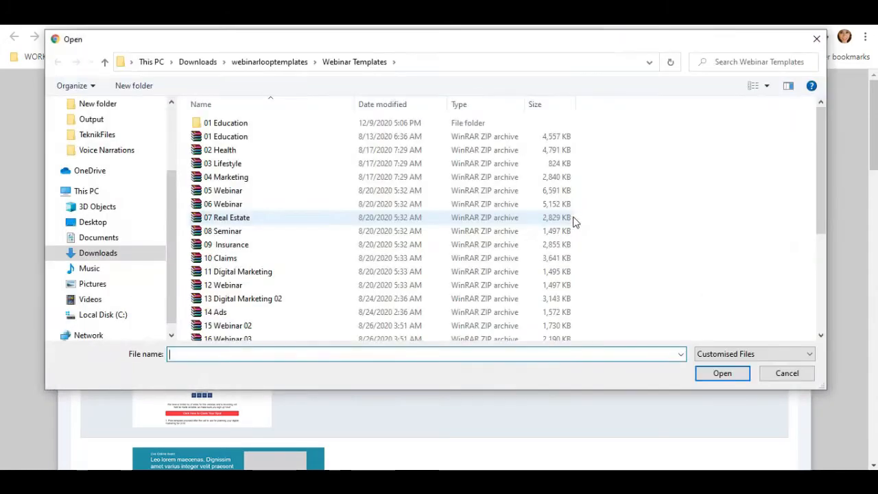
left_click(225, 136)
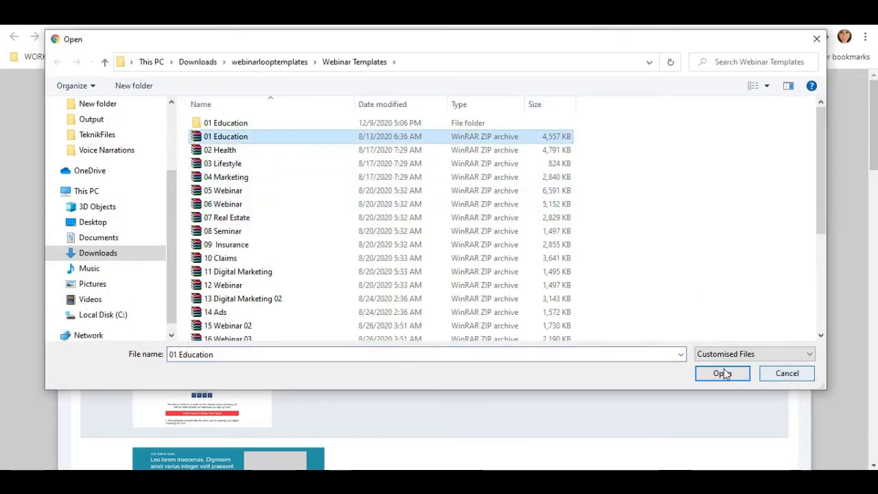
left_click(721, 374)
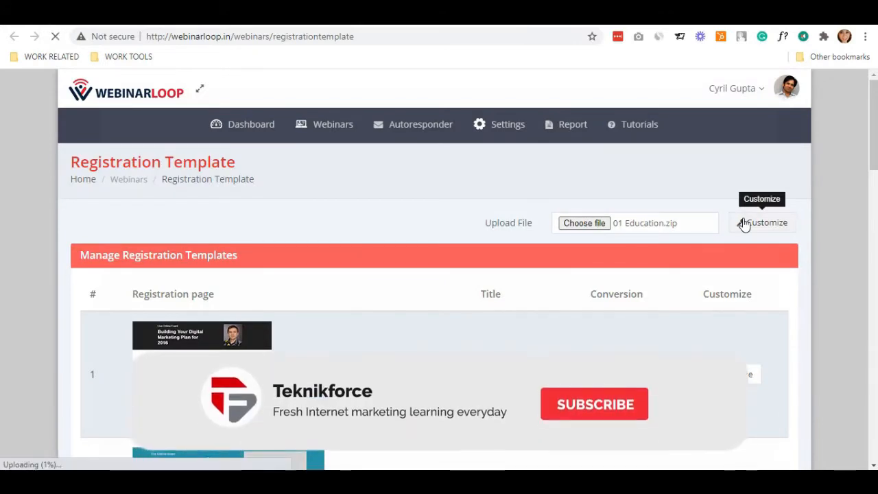
left_click(762, 222)
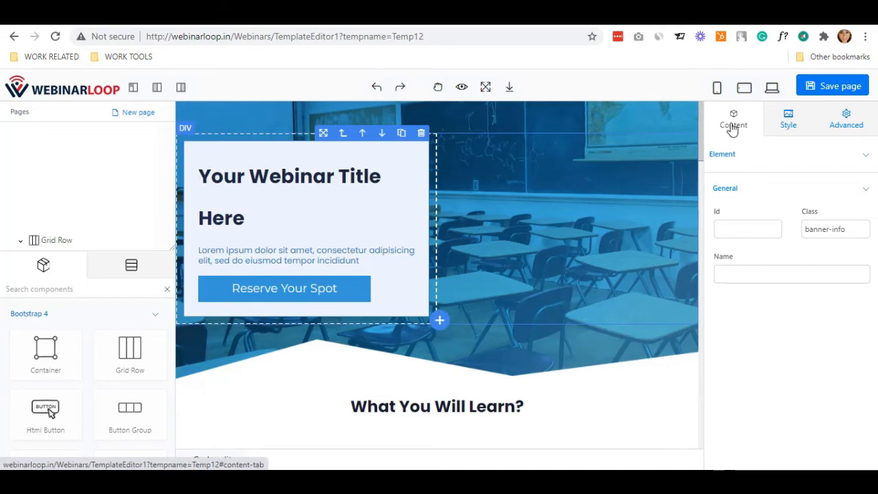
Step: Change the hero heading text from the placeholder to 'EDUCATION'
left_click(788, 118)
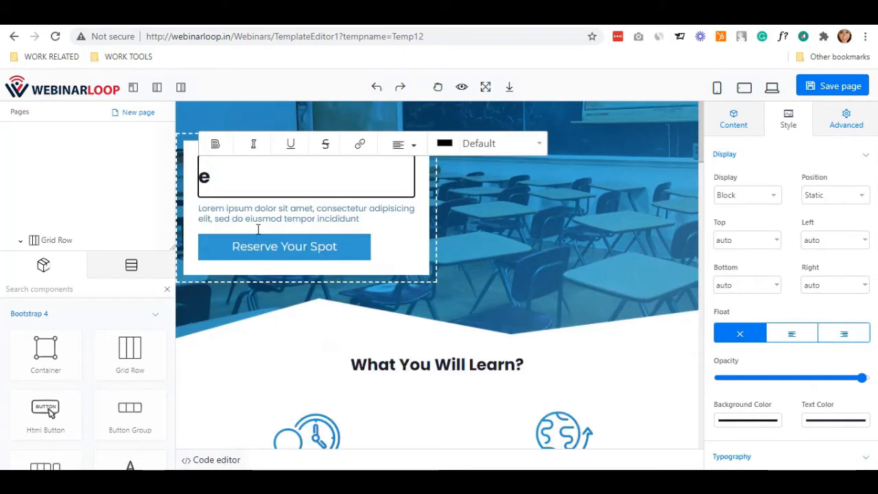
type("DU")
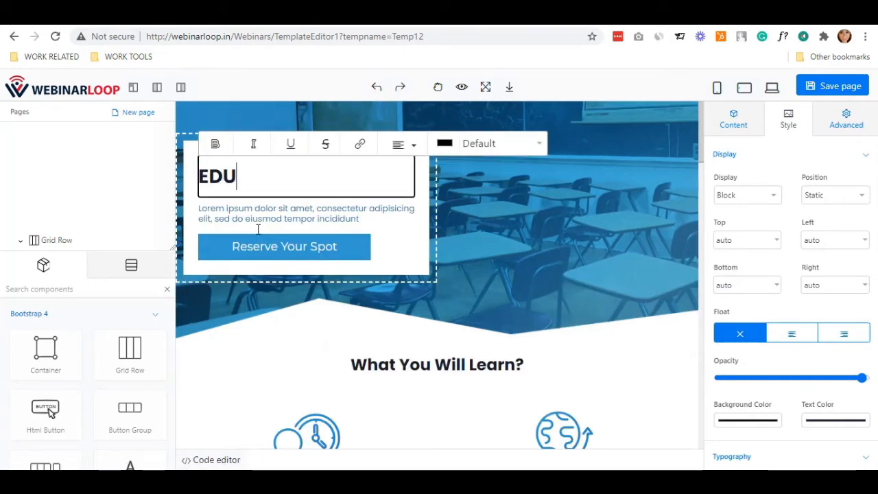
type("CATION")
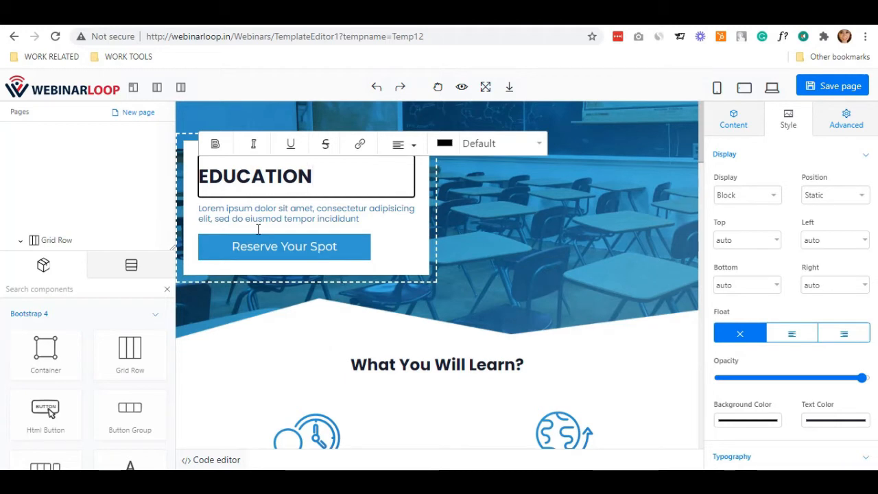
left_click(746, 420)
type("55")
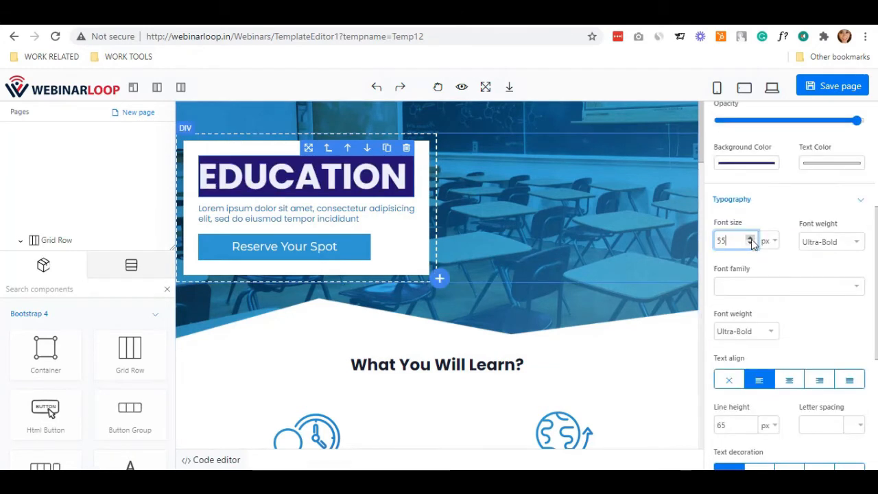
Step: Set the EDUCATION title's font family to Times New Roman and move down the page
left_click(788, 286)
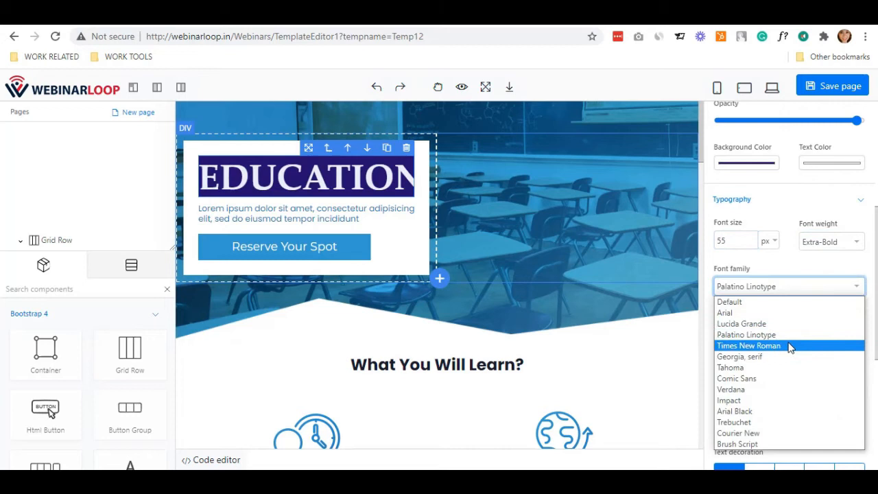
left_click(750, 346)
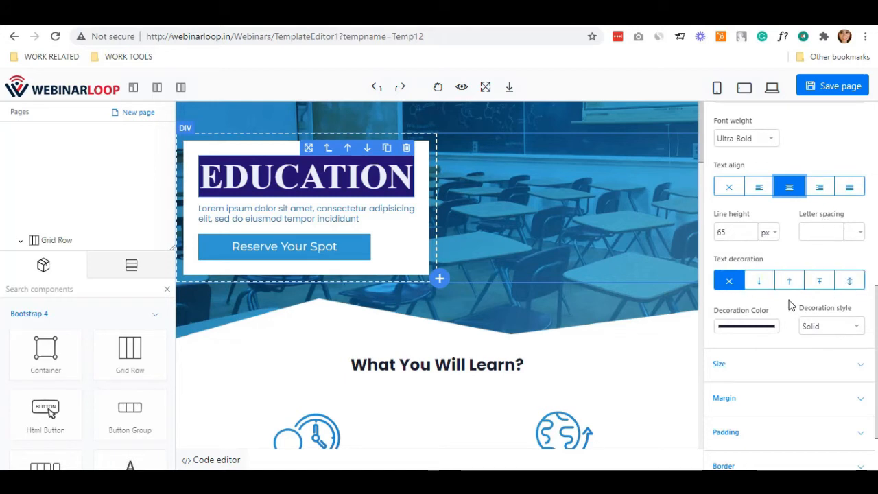
scroll("down", 3)
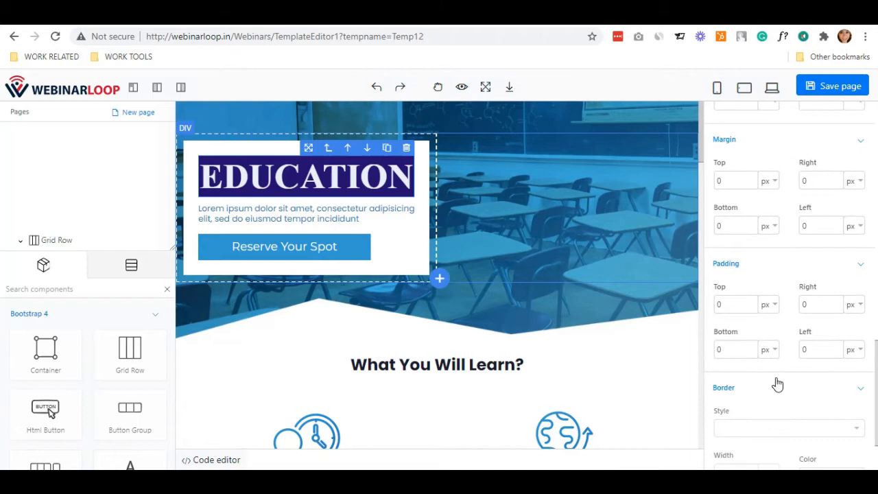
scroll("down", 3)
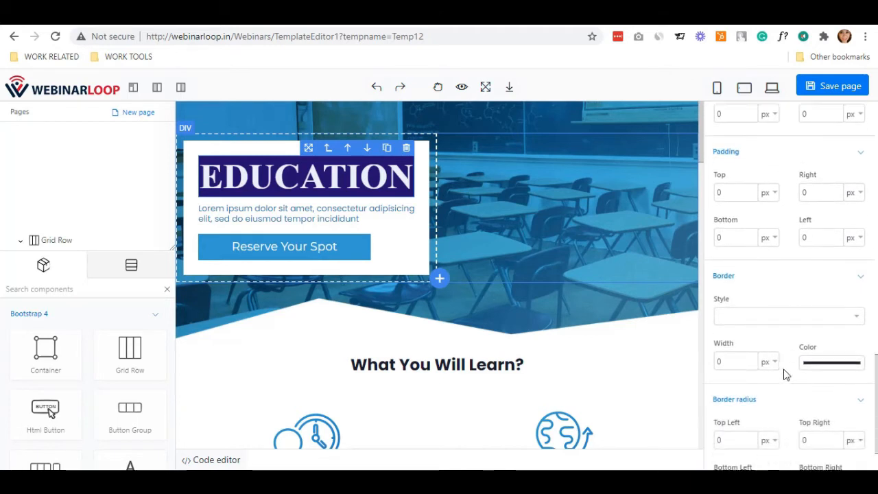
scroll("down", 3)
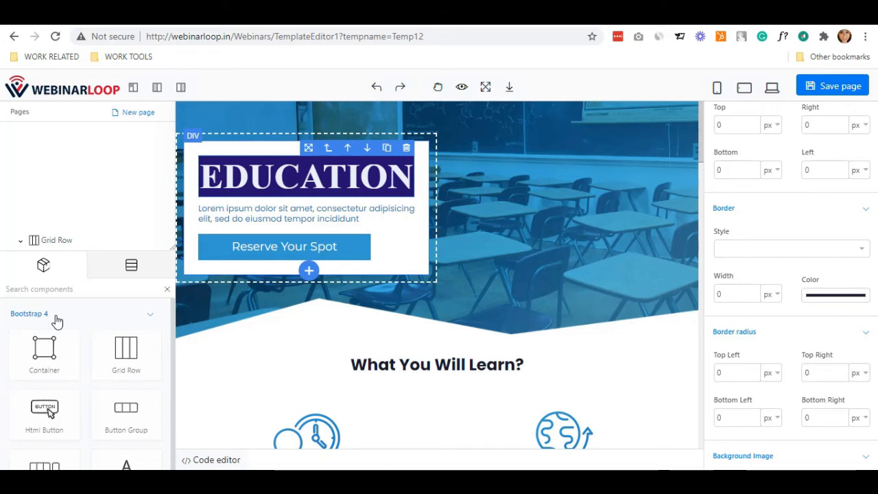
scroll("down", 3)
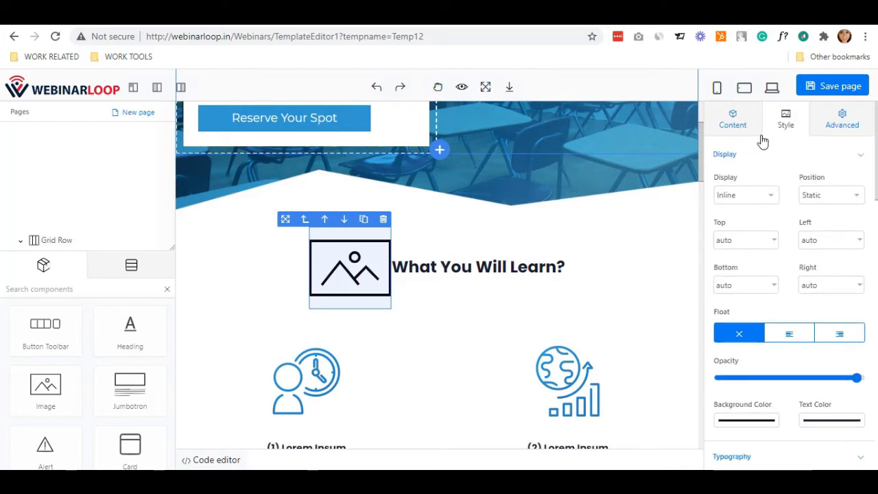
Step: Choose a picture file for the new image block via its Content settings
left_click(733, 118)
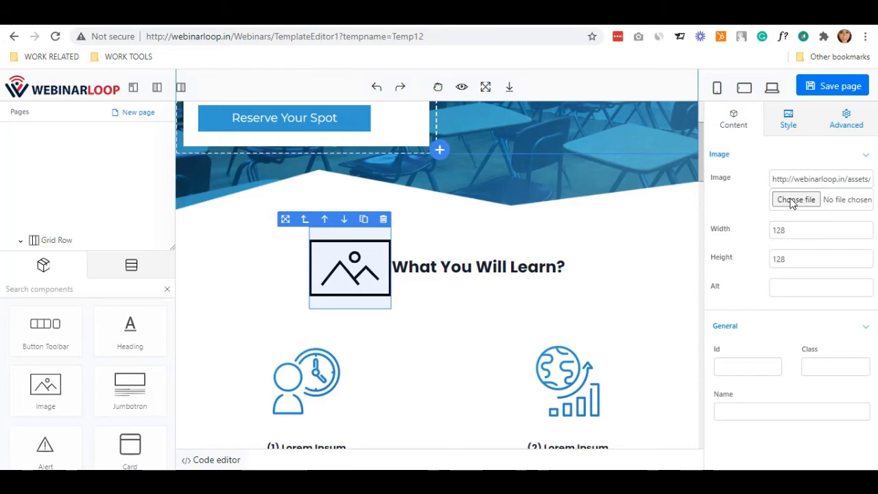
left_click(796, 199)
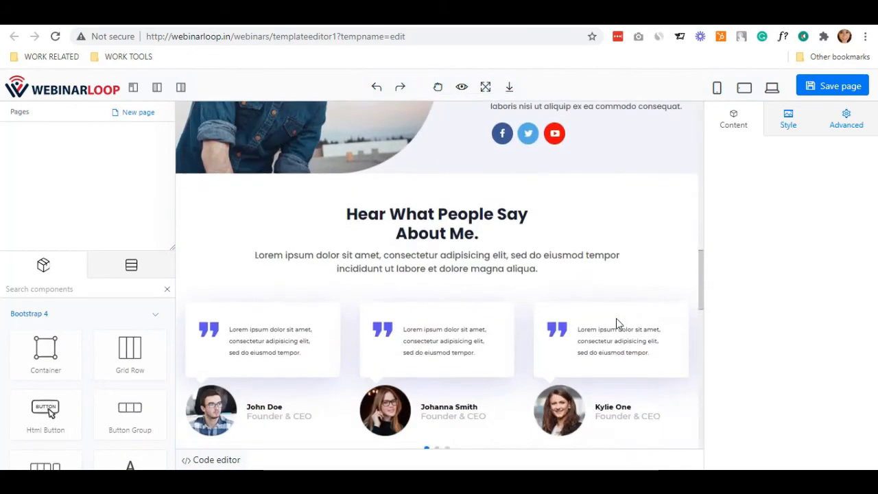
Step: Set the signup form to post to /player/signup and select the Full Name field's settings
scroll("down", 3)
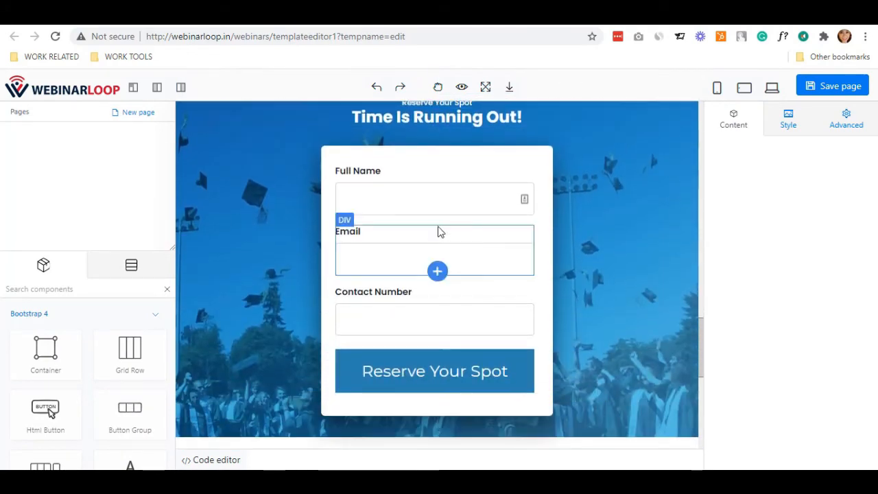
left_click(439, 228)
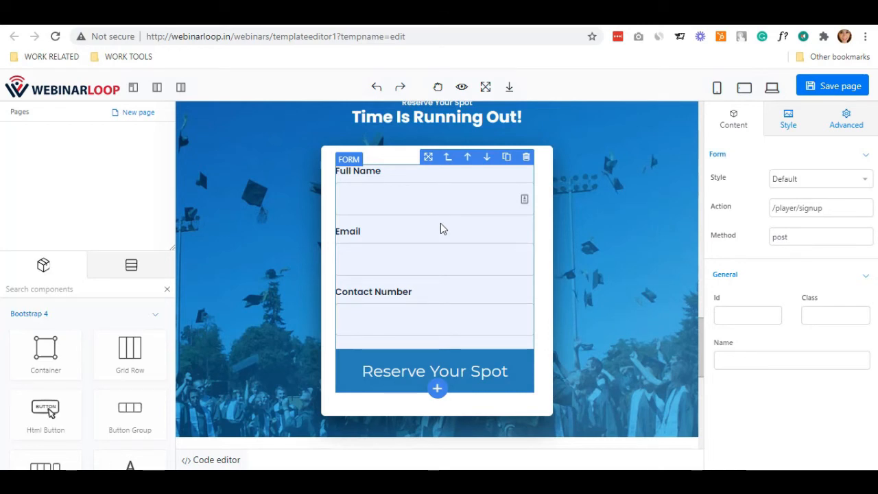
left_click(821, 207)
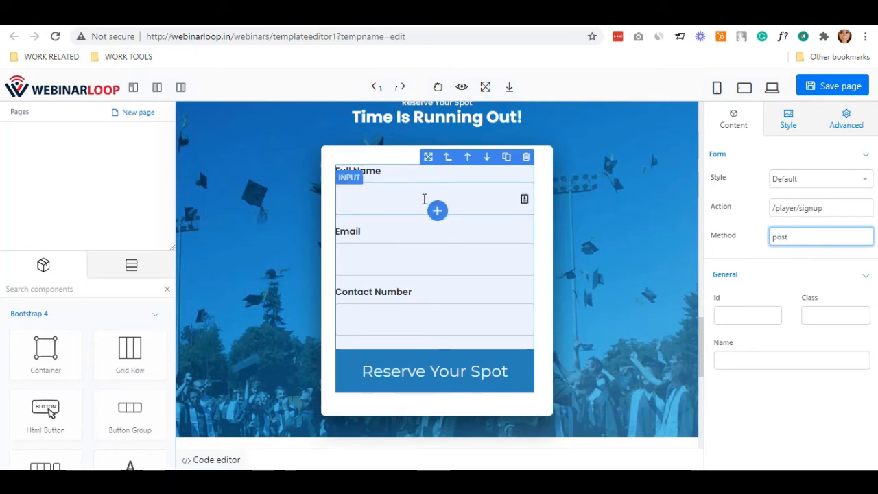
left_click(434, 198)
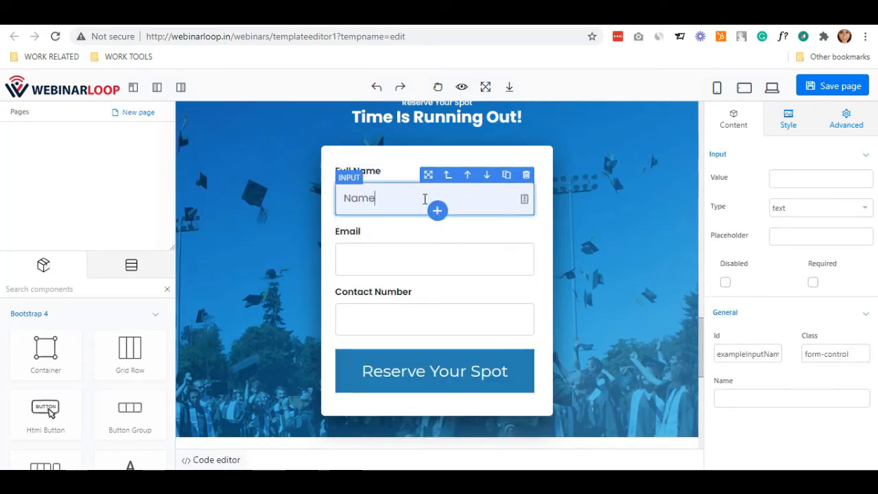
left_click(434, 319)
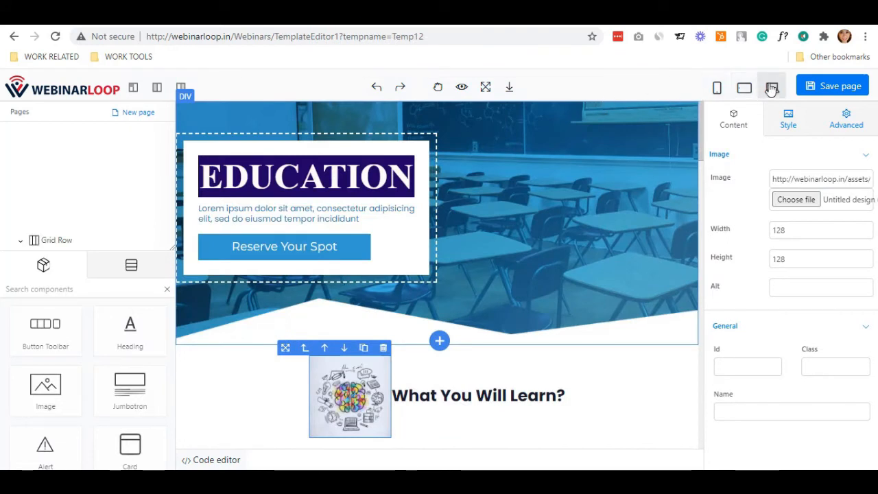
mouse_move(770, 94)
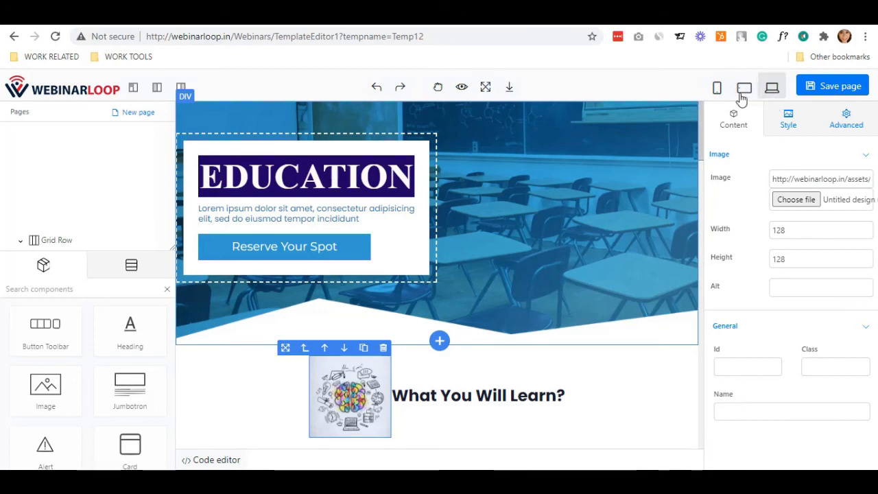
Step: Save the customized Education template and dismiss the Save Successfully alert
left_click(744, 87)
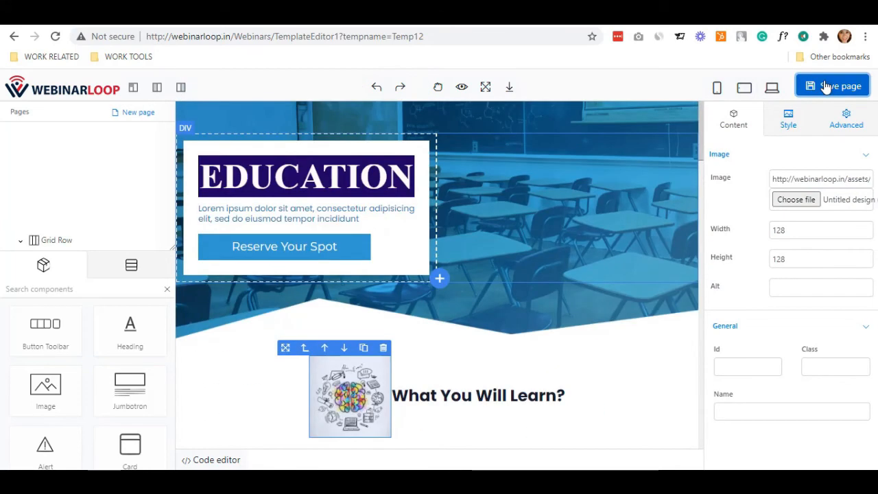
left_click(832, 85)
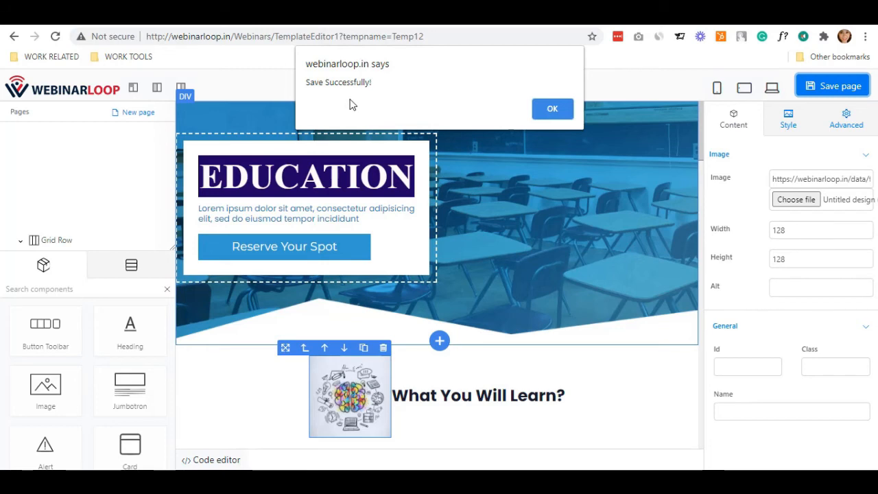
left_click(552, 108)
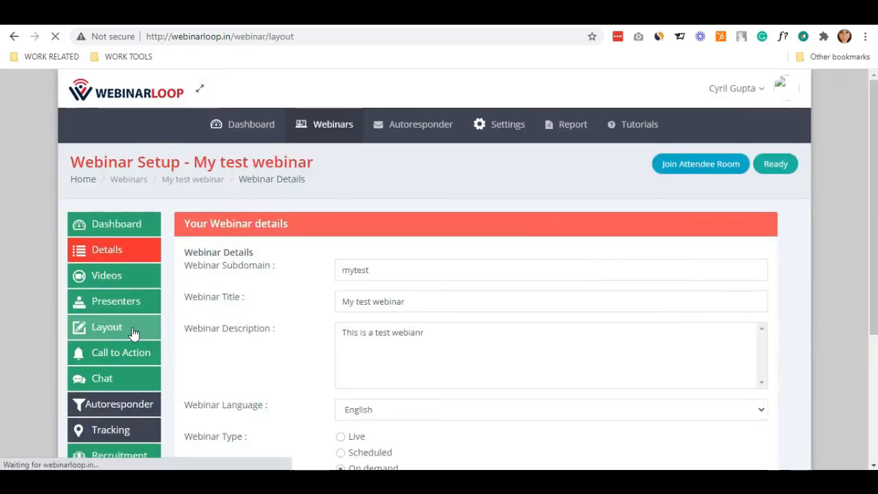
Step: Return to the Webinars list showing My test webinar and Jeet's Webinar
left_click(108, 327)
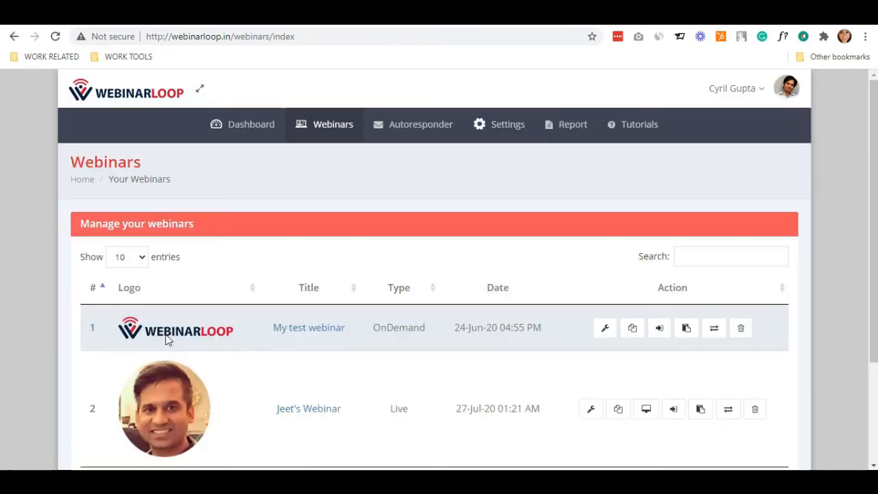
mouse_move(632, 328)
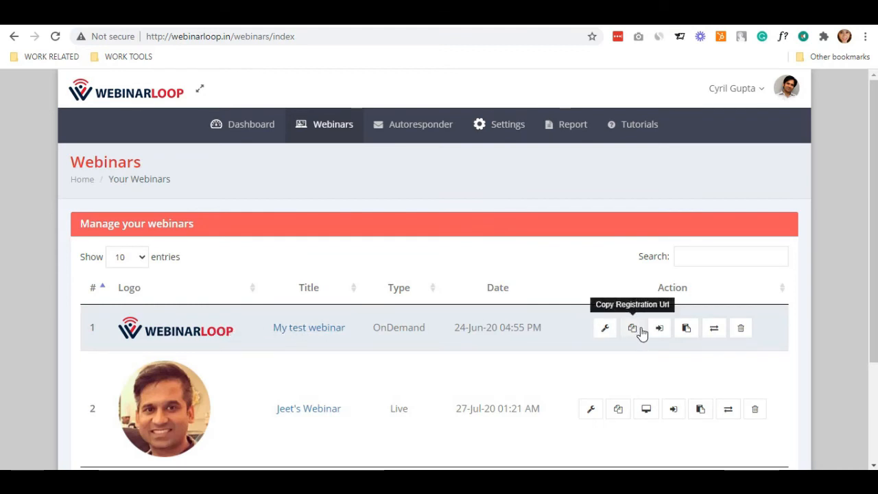
mouse_move(676, 47)
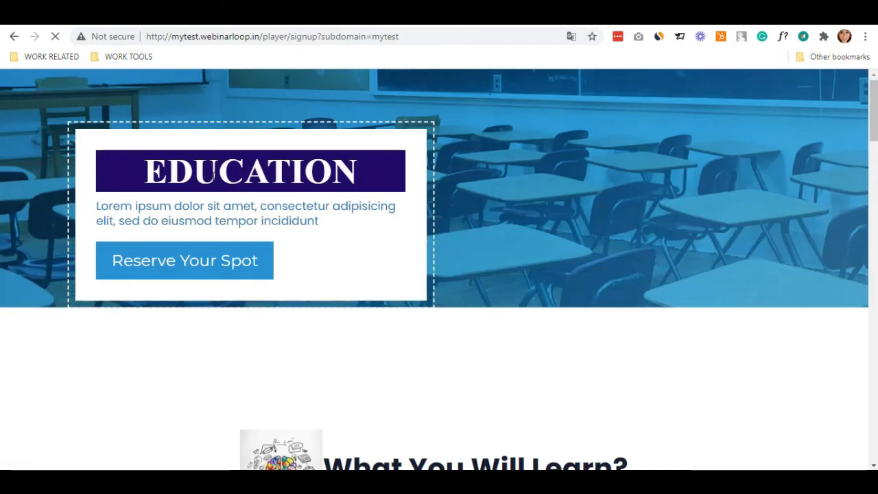
Step: Scroll through the live registration page for My test webinar to review the EDUCATION title, image and signup form
scroll("down", 3)
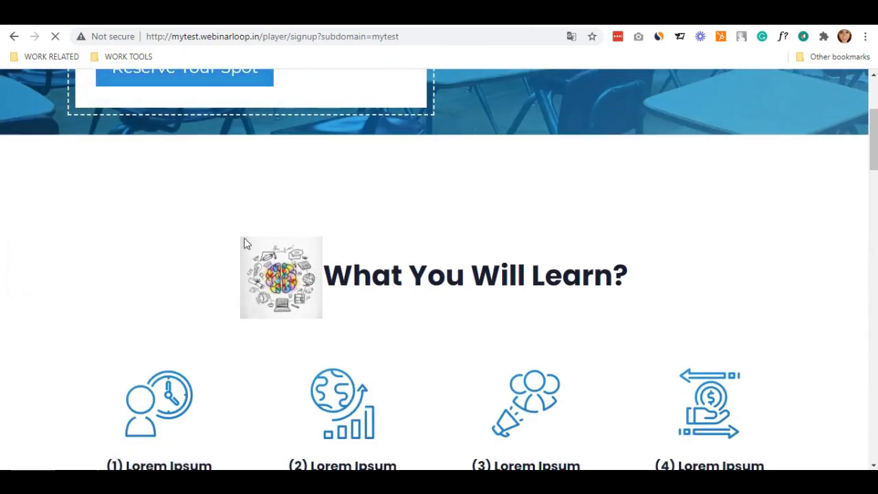
scroll("down", 3)
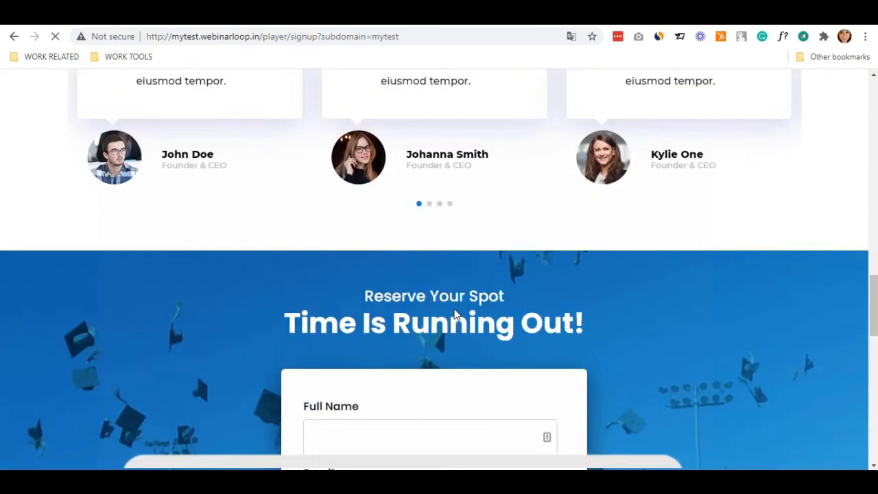
scroll("up", 3)
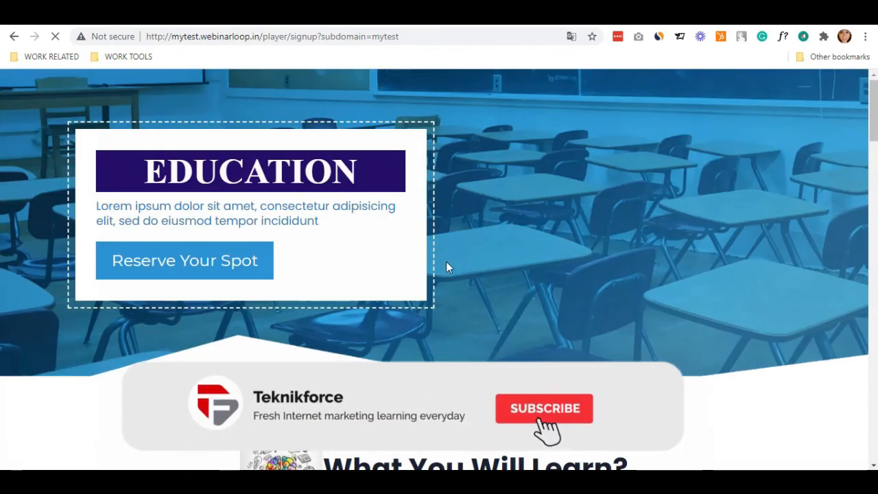